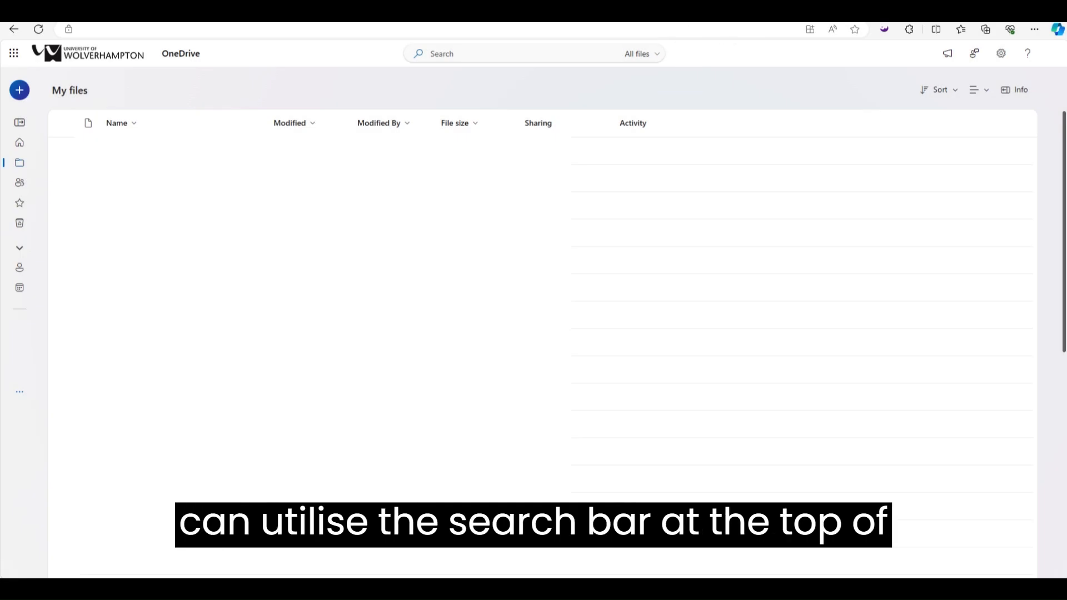
Search My files for 'Important File' using the top search bar.
type("Important File")
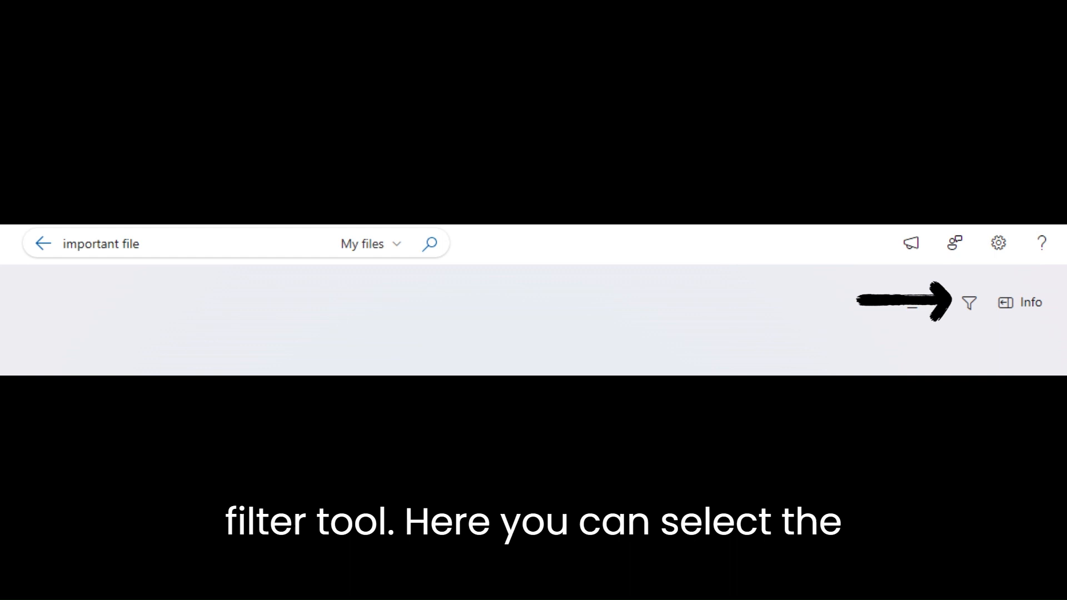
Show the search result filters for file type and modified date.
left_click(969, 302)
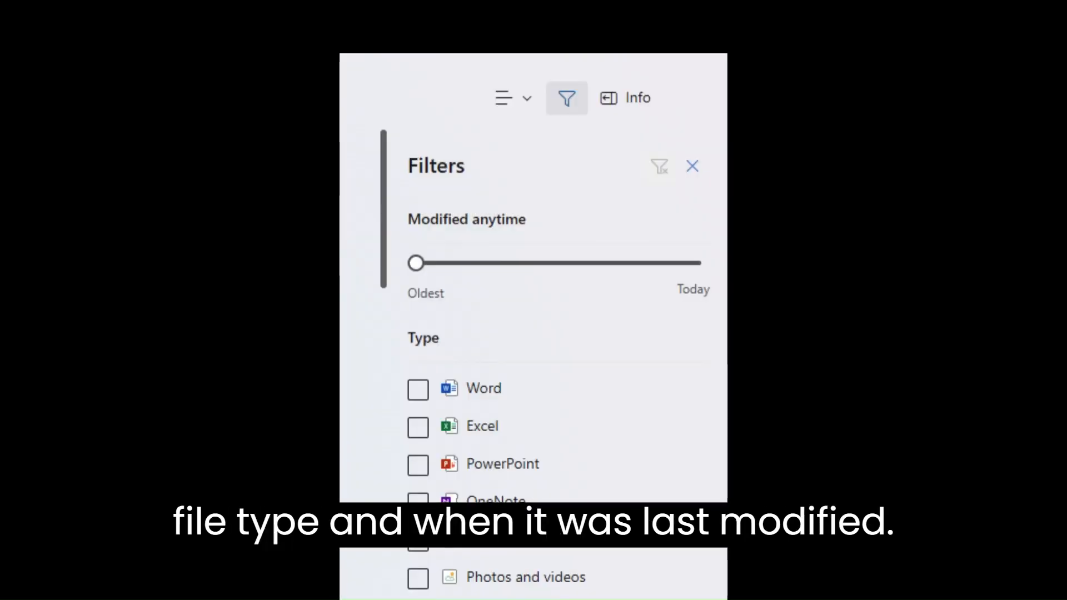
left_click(692, 165)
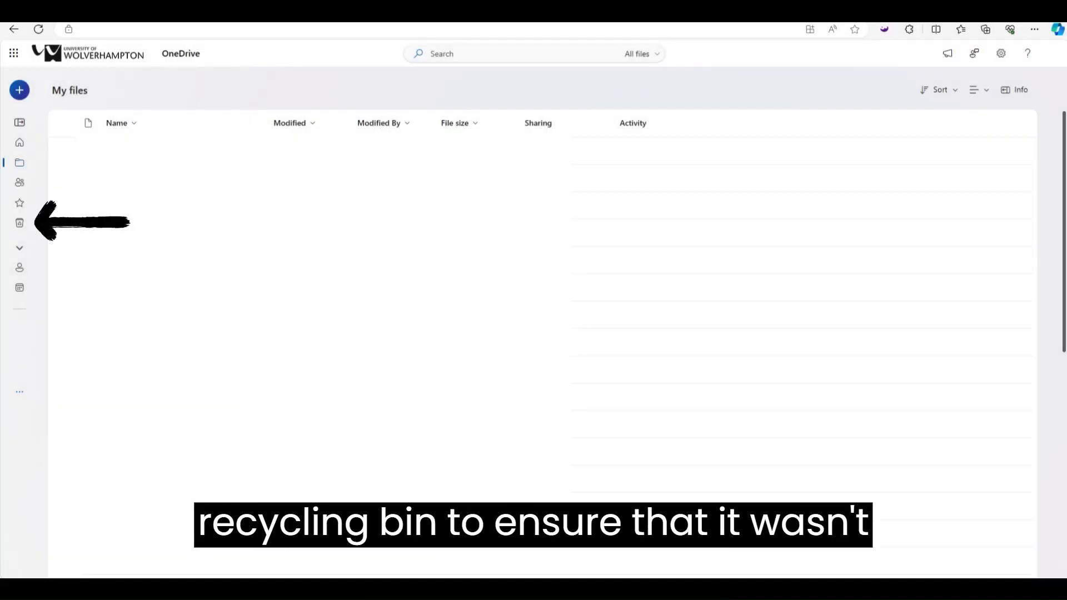
Open the Recycle bin from the left navigation to check deleted files.
left_click(19, 222)
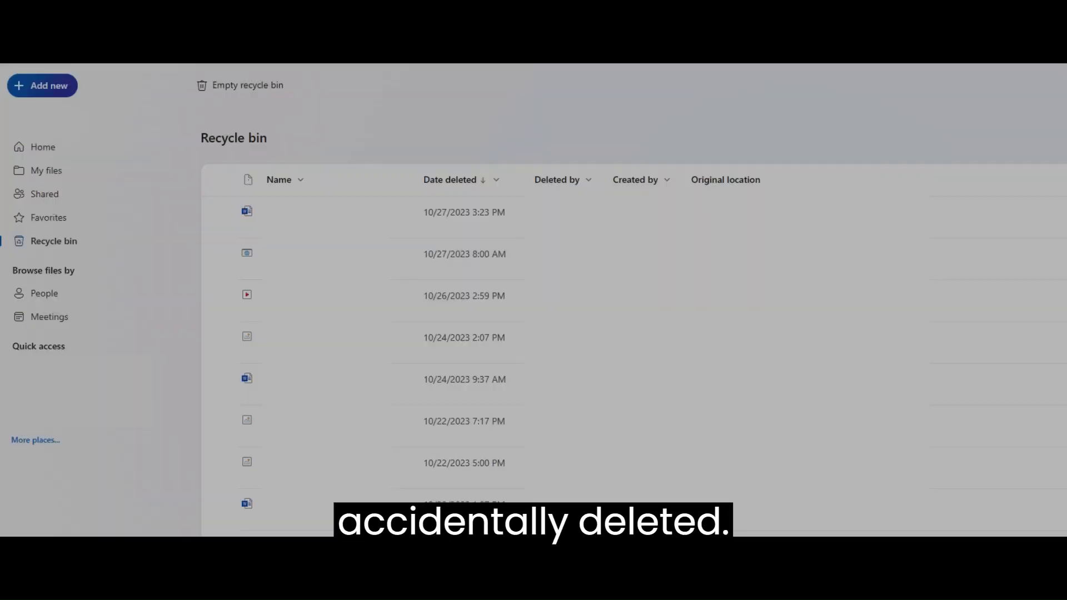